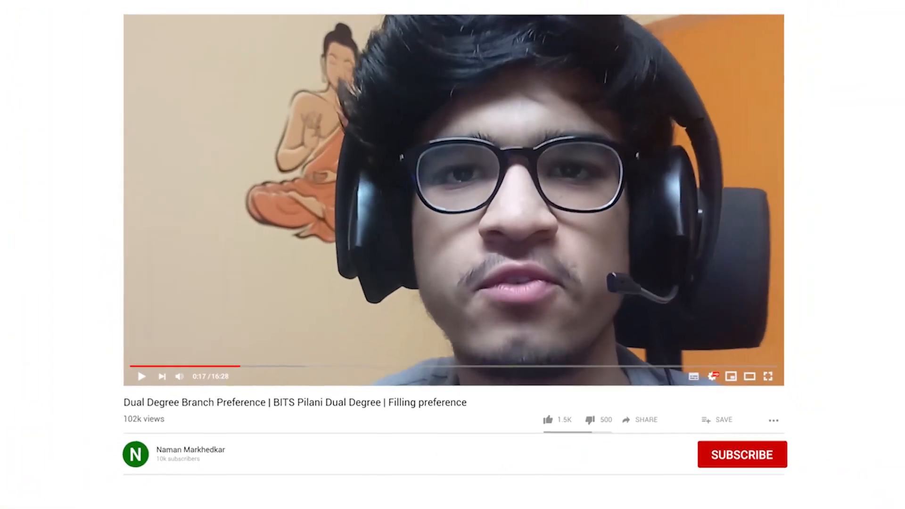
Subscribe to the channel that posted the dual degree branch preference video
{"action": "left_click", "coordinate": [742, 454]}
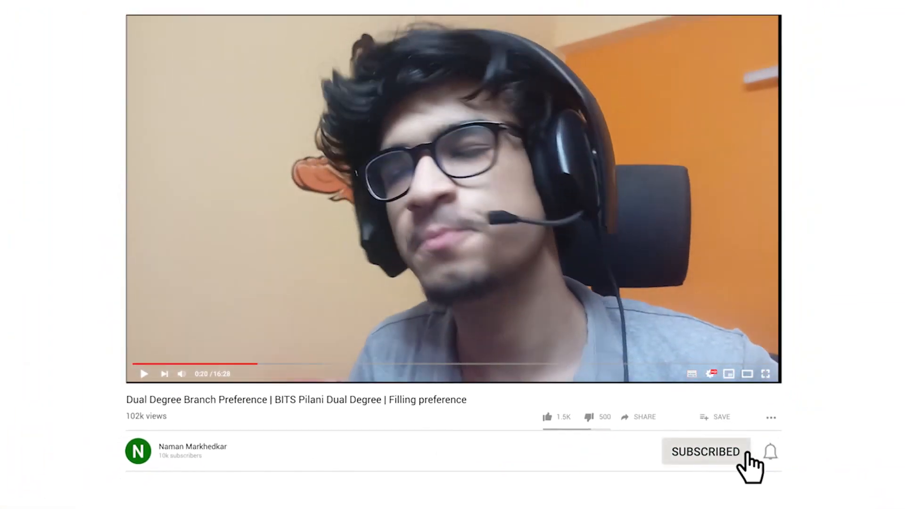
{"action": "left_click", "coordinate": [770, 452]}
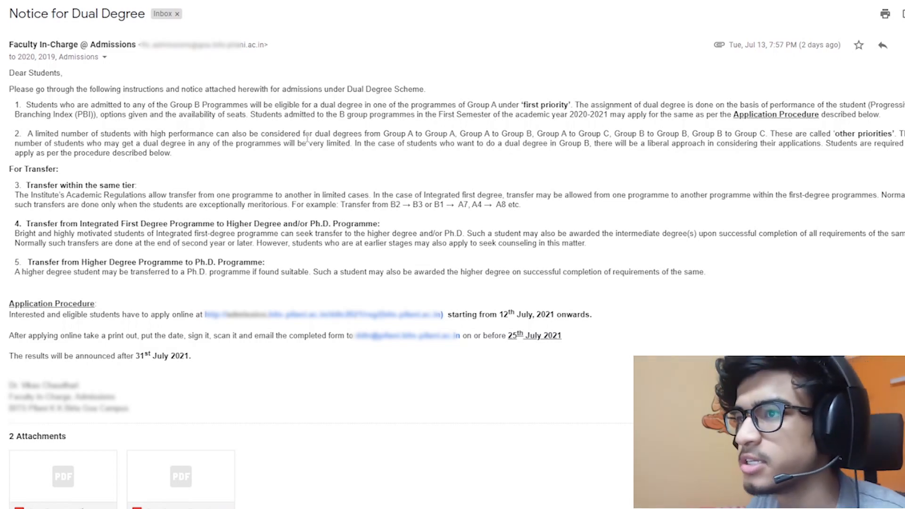
{"action": "left_click_drag", "start_coordinate": [28, 104], "coordinate": [302, 105]}
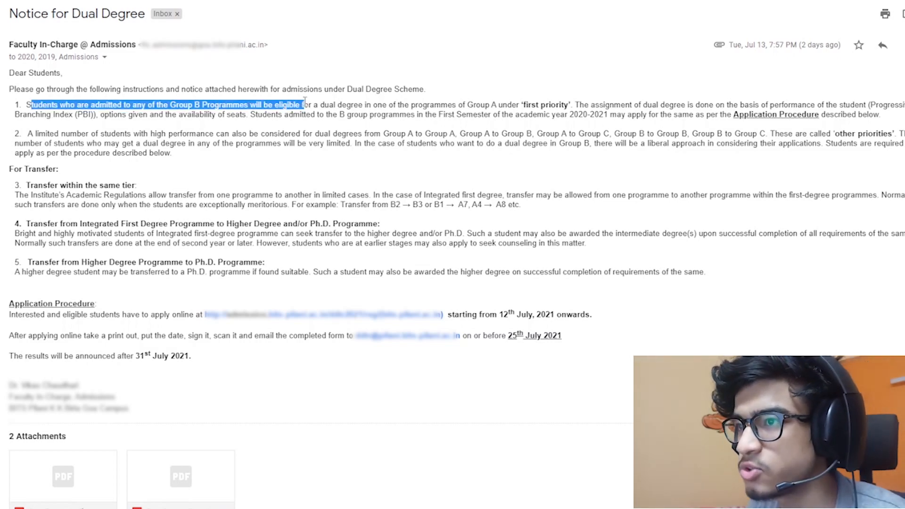
{"action": "left_click", "coordinate": [337, 101]}
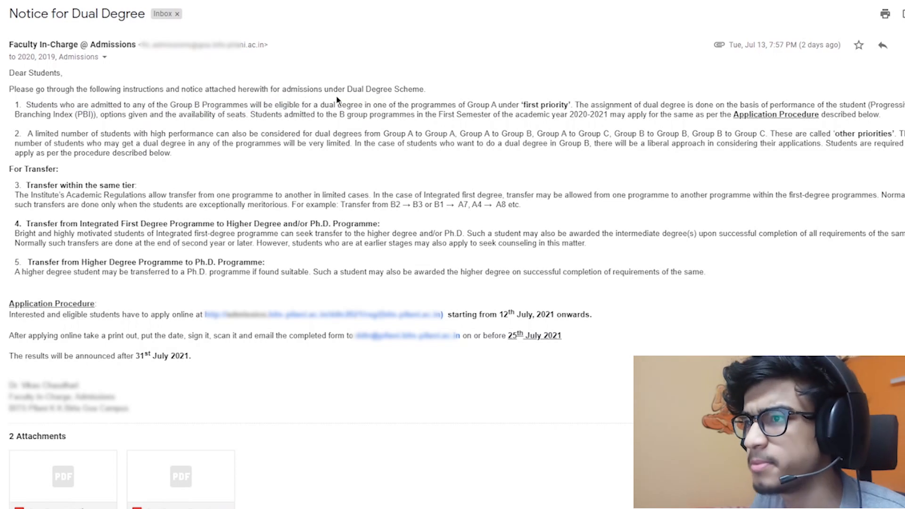
{"action": "mouse_move", "coordinate": [458, 114]}
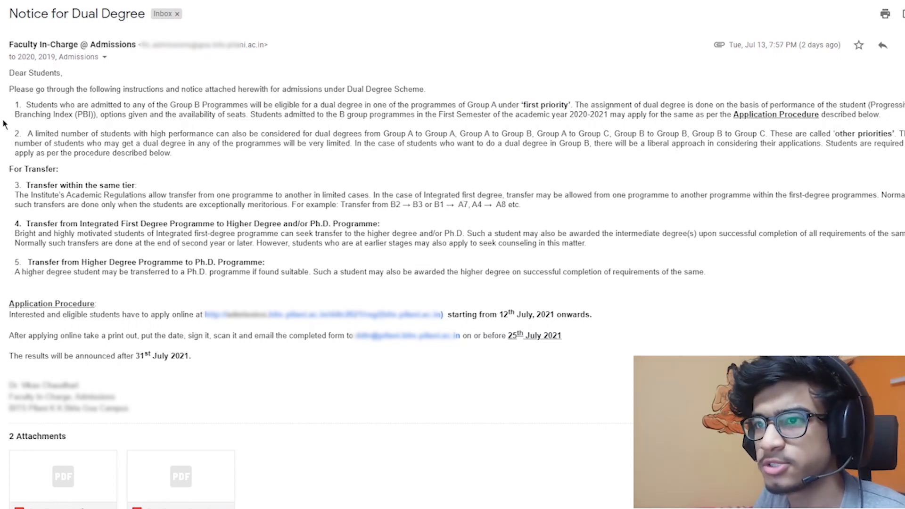
{"action": "mouse_move", "coordinate": [391, 158]}
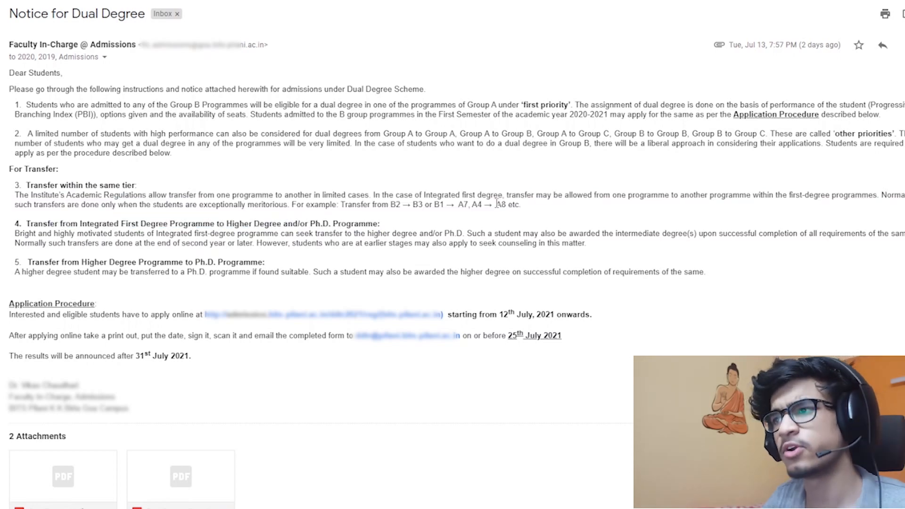
{"action": "mouse_move", "coordinate": [418, 217]}
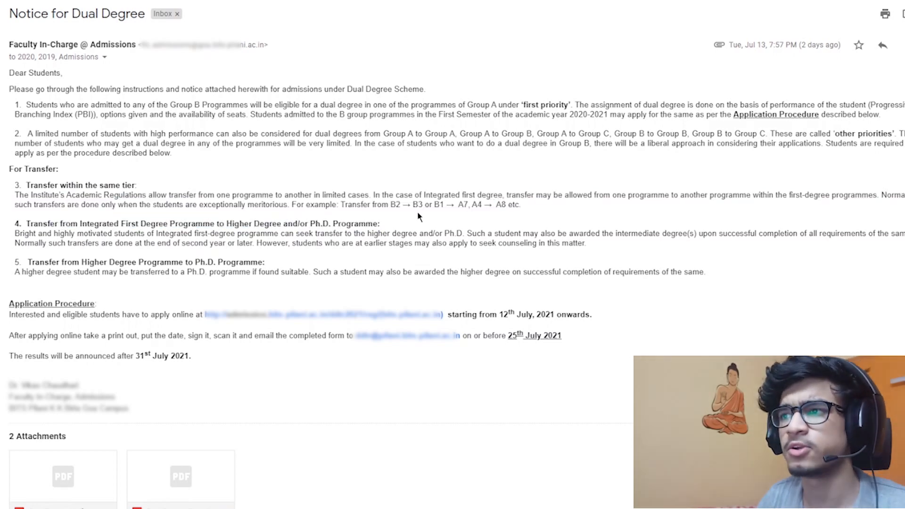
{"action": "mouse_move", "coordinate": [419, 207]}
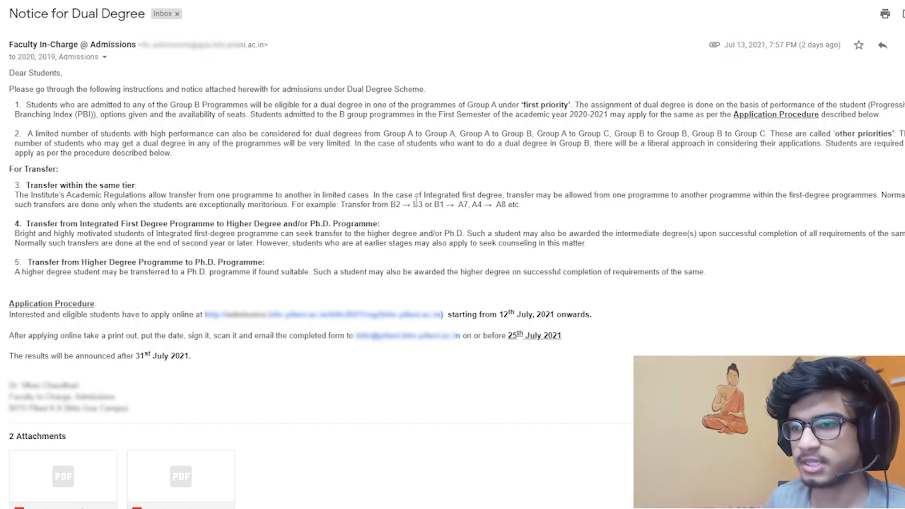
{"action": "mouse_move", "coordinate": [404, 253]}
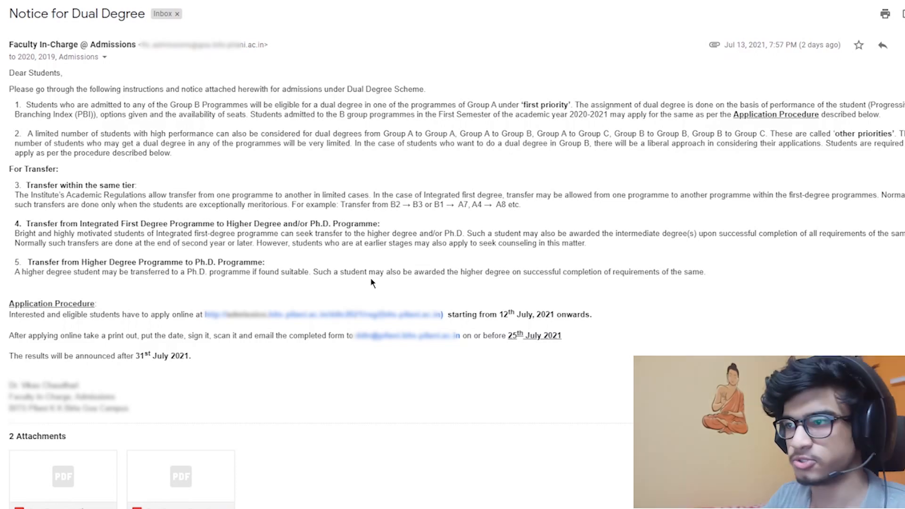
{"action": "mouse_move", "coordinate": [332, 284]}
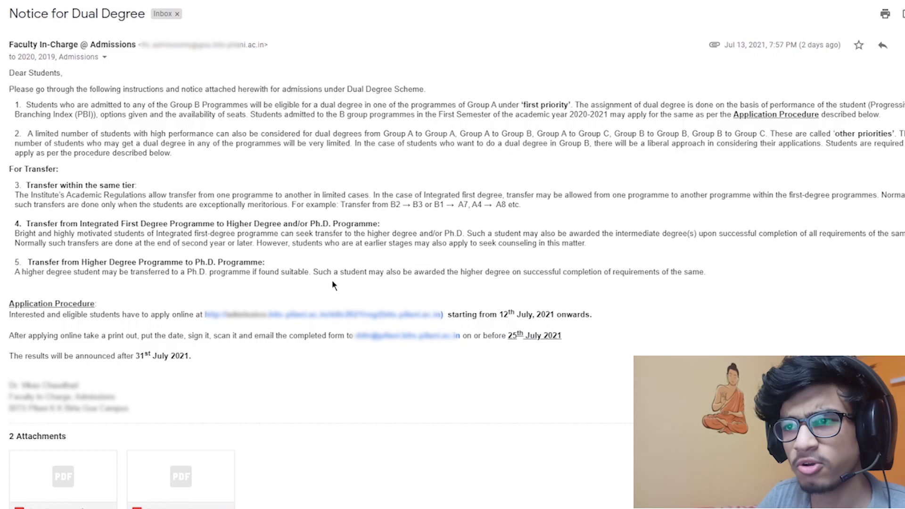
{"action": "mouse_move", "coordinate": [280, 245]}
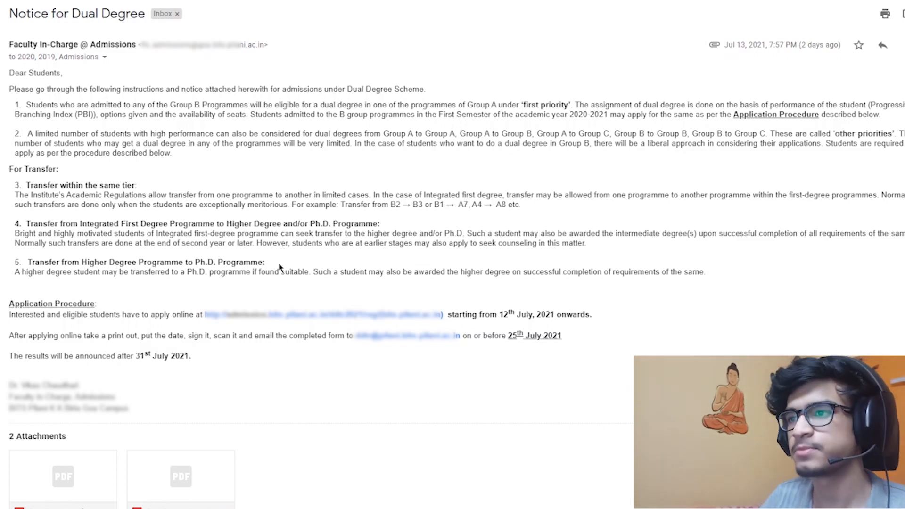
{"action": "mouse_move", "coordinate": [290, 266]}
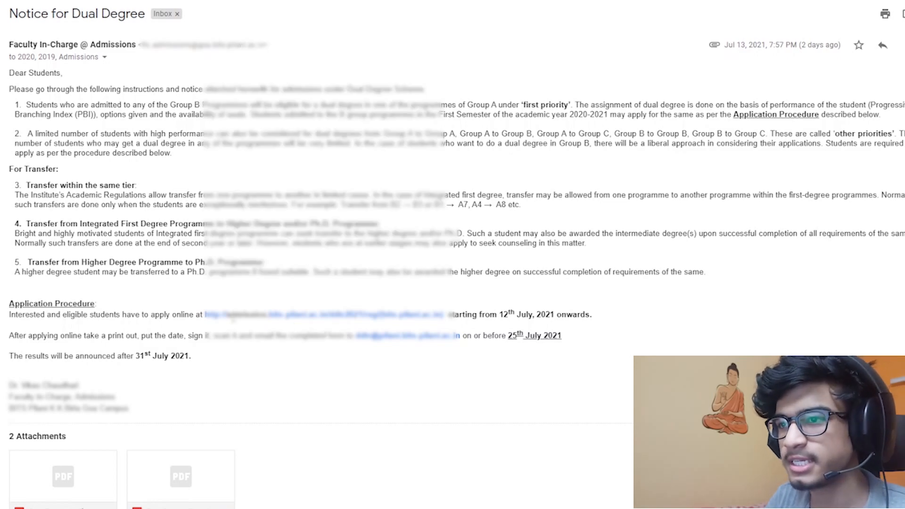
Scroll to the email's end and hover over its two PDF attachment cards
{"action": "scroll", "scroll_direction": "down", "scroll_amount": 3}
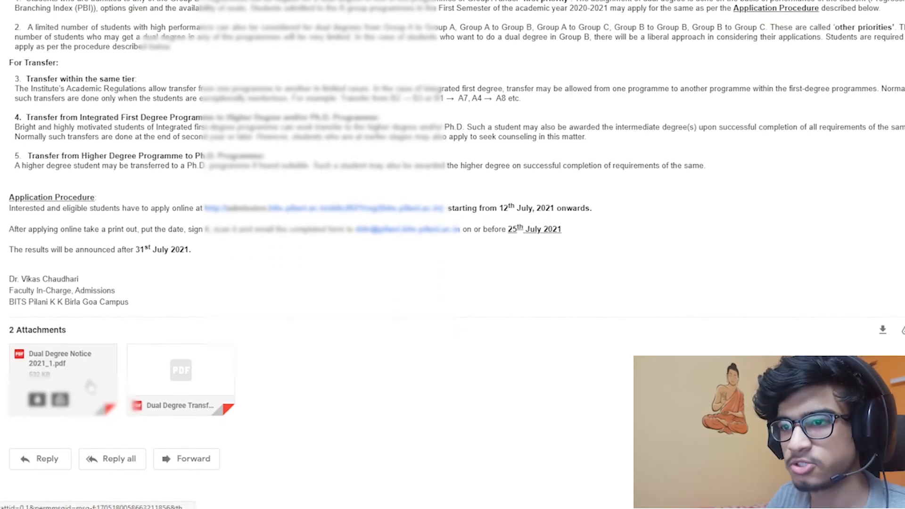
{"action": "left_click", "coordinate": [62, 378]}
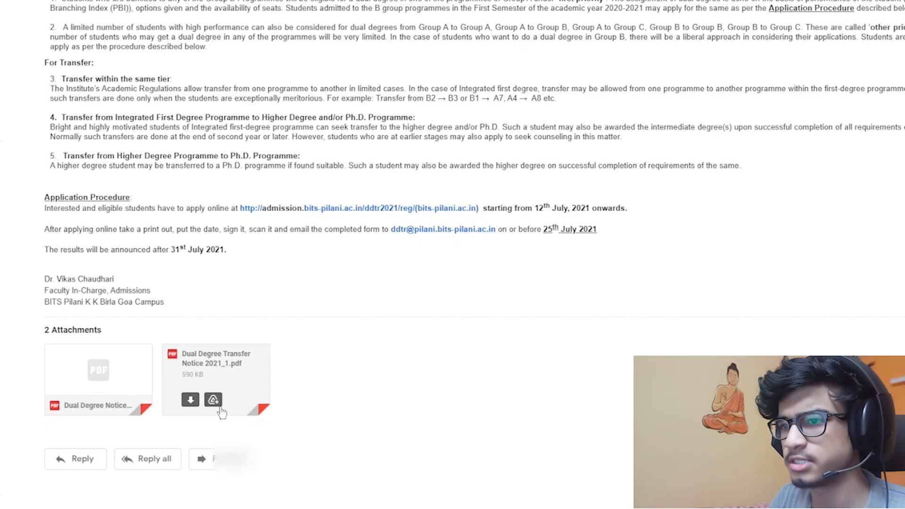
{"action": "left_click", "coordinate": [98, 370]}
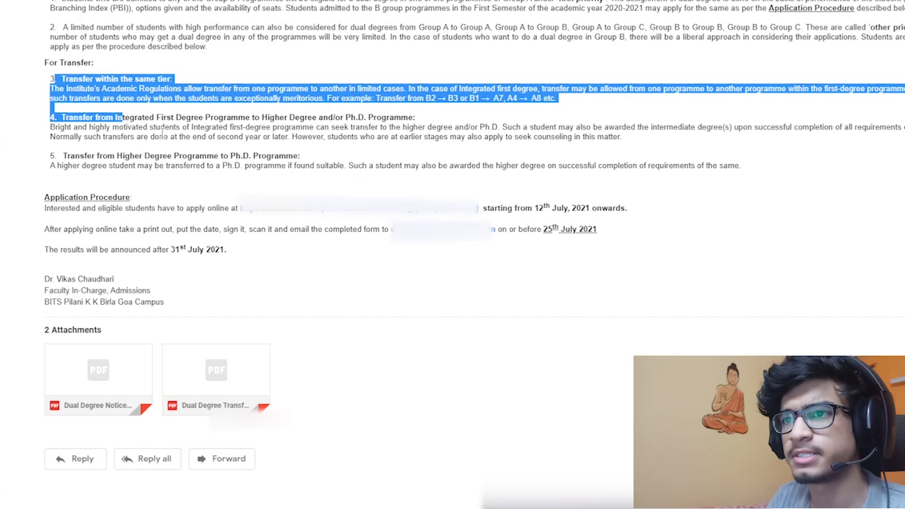
{"action": "mouse_move", "coordinate": [215, 369]}
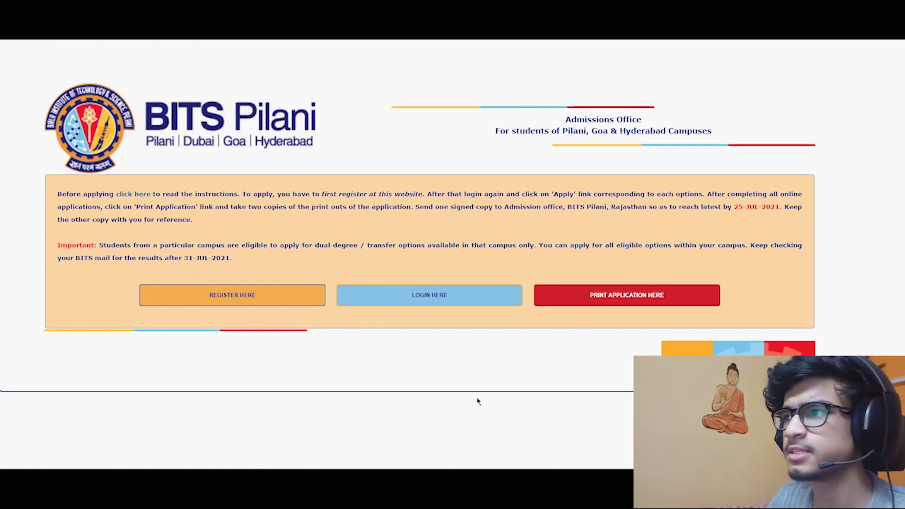
{"action": "mouse_move", "coordinate": [787, 206]}
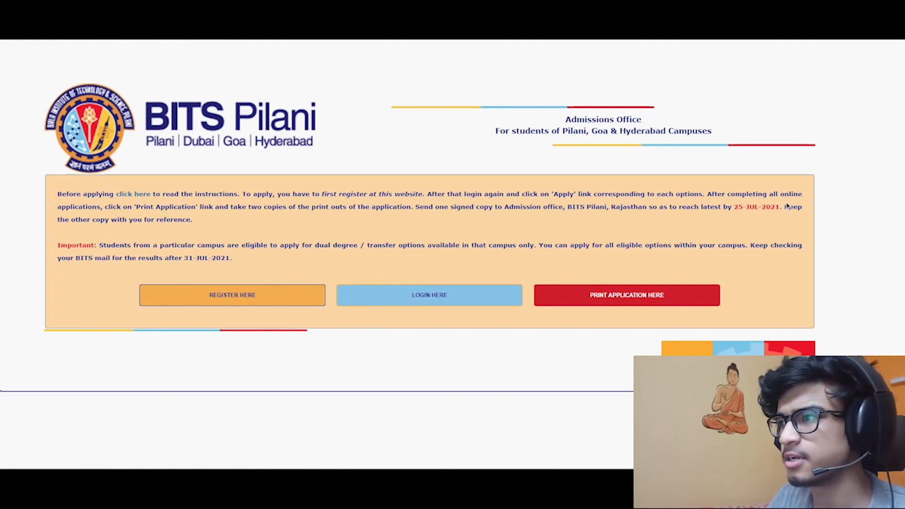
{"action": "mouse_move", "coordinate": [139, 197]}
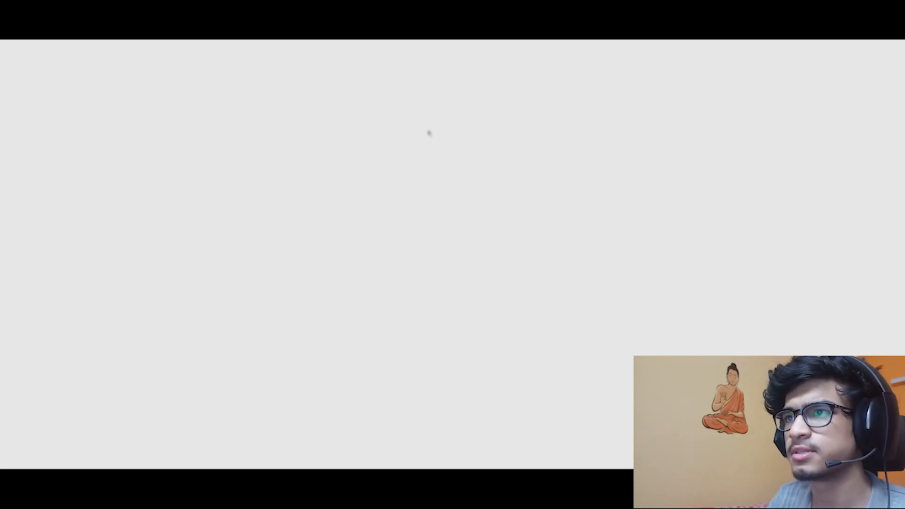
{"action": "mouse_move", "coordinate": [424, 123]}
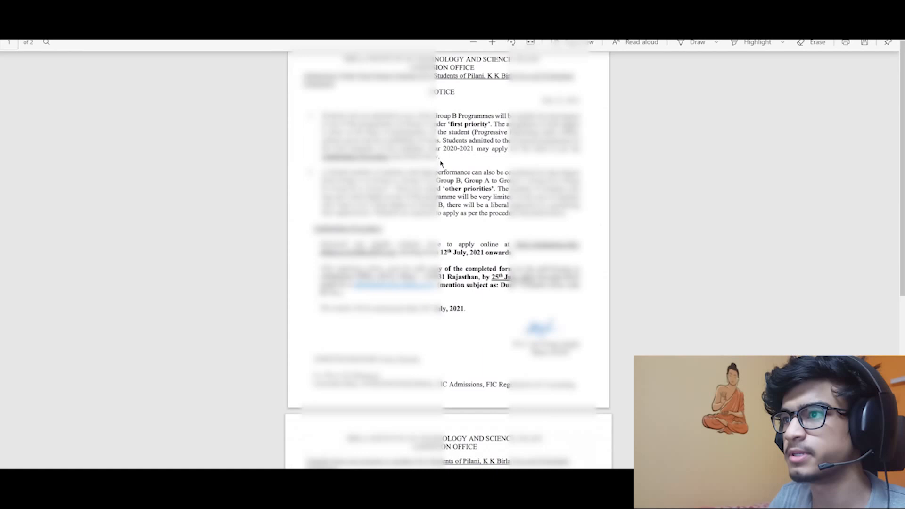
Follow the admissions portal link in the email to its landing page with Register, Login and Print
{"action": "scroll", "scroll_direction": "down", "scroll_amount": 3}
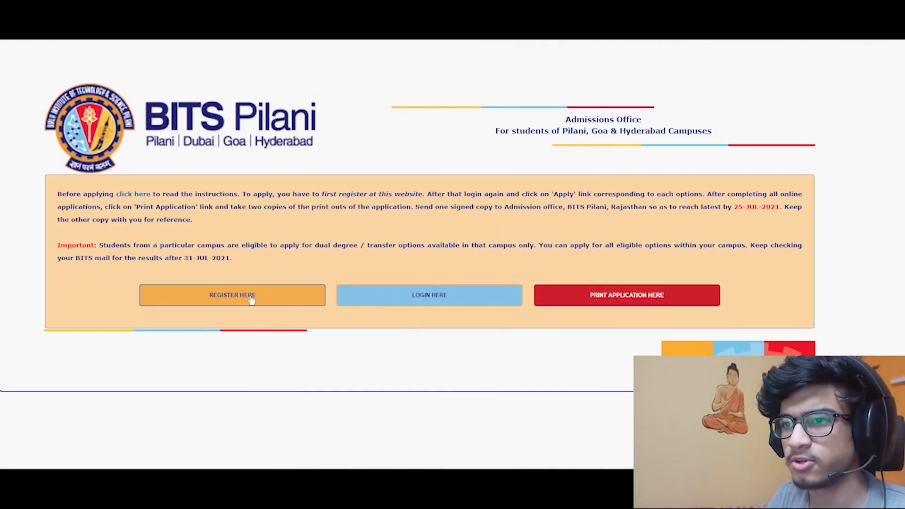
{"action": "left_click", "coordinate": [231, 295]}
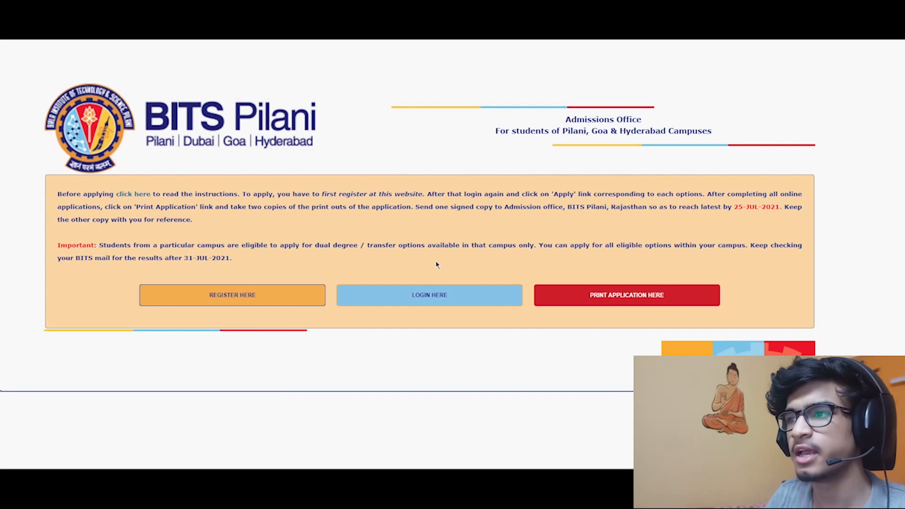
Log in with ID No and password to reach the four-option application list
{"action": "left_click", "coordinate": [428, 295]}
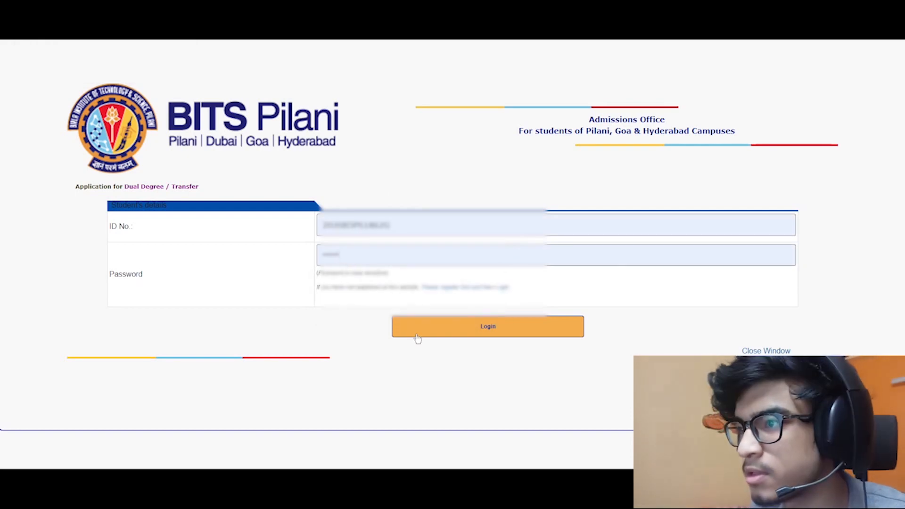
{"action": "left_click", "coordinate": [487, 326]}
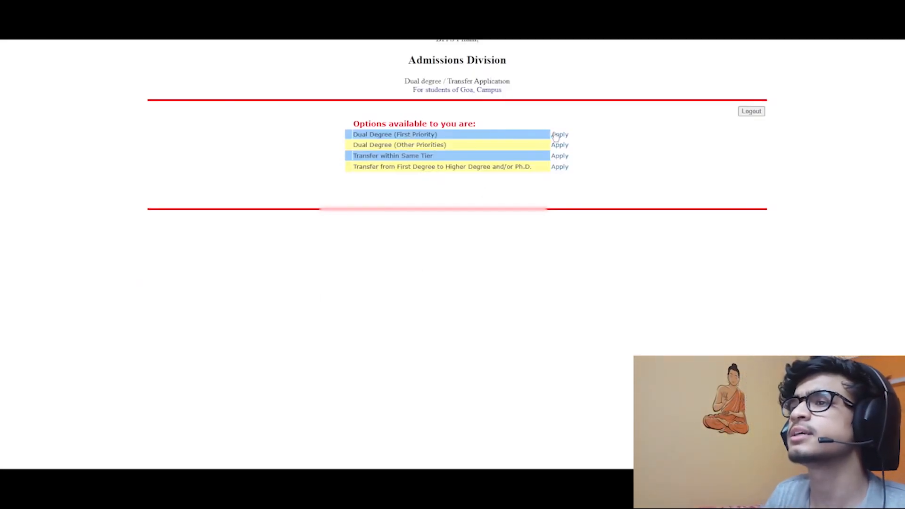
{"action": "mouse_move", "coordinate": [523, 138]}
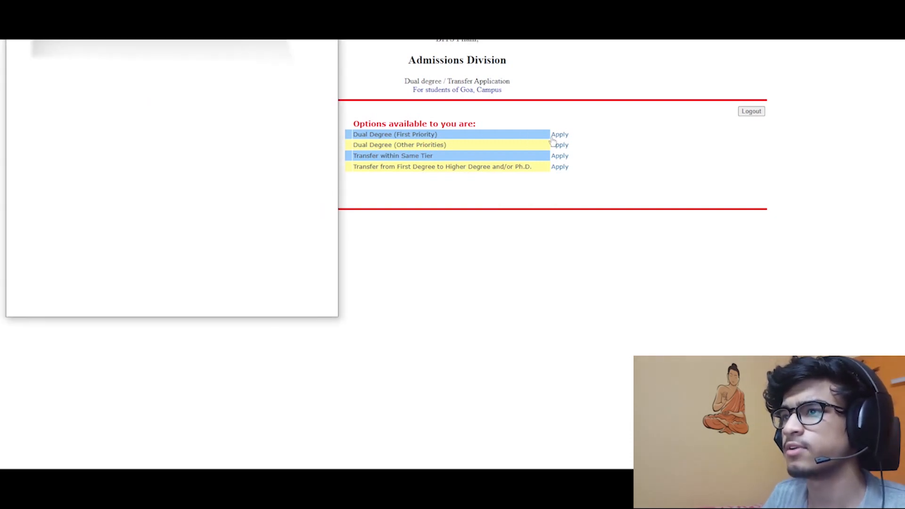
Apply for Dual Degree (First Priority), submit the six-programme preference order and close the confirmation
{"action": "left_click", "coordinate": [559, 135]}
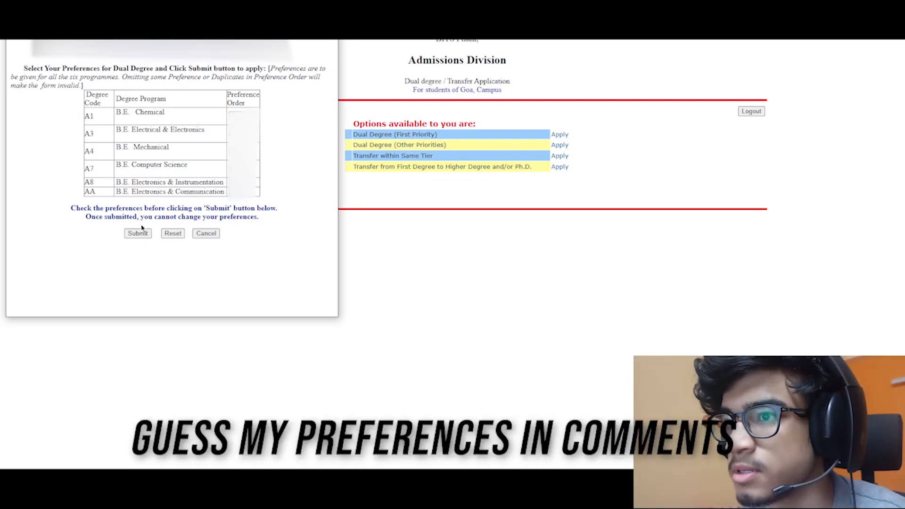
{"action": "mouse_move", "coordinate": [302, 152]}
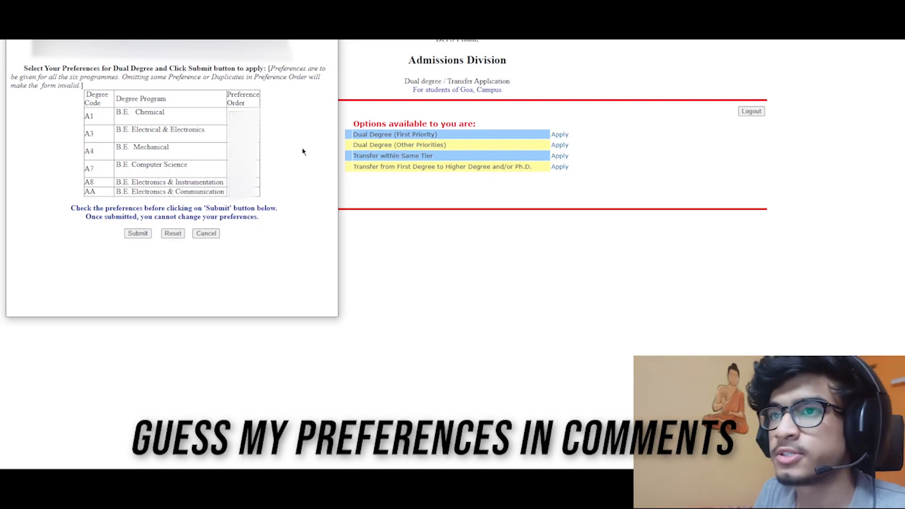
{"action": "mouse_move", "coordinate": [268, 169]}
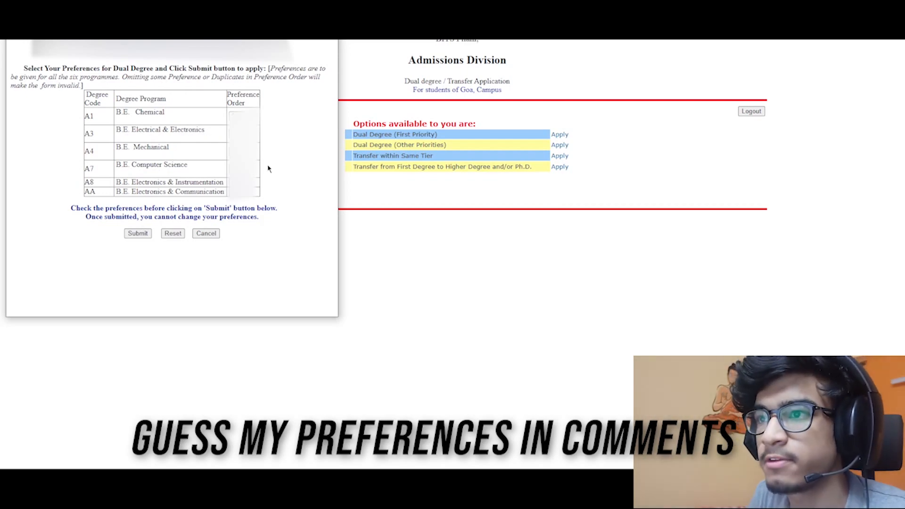
{"action": "mouse_move", "coordinate": [227, 153]}
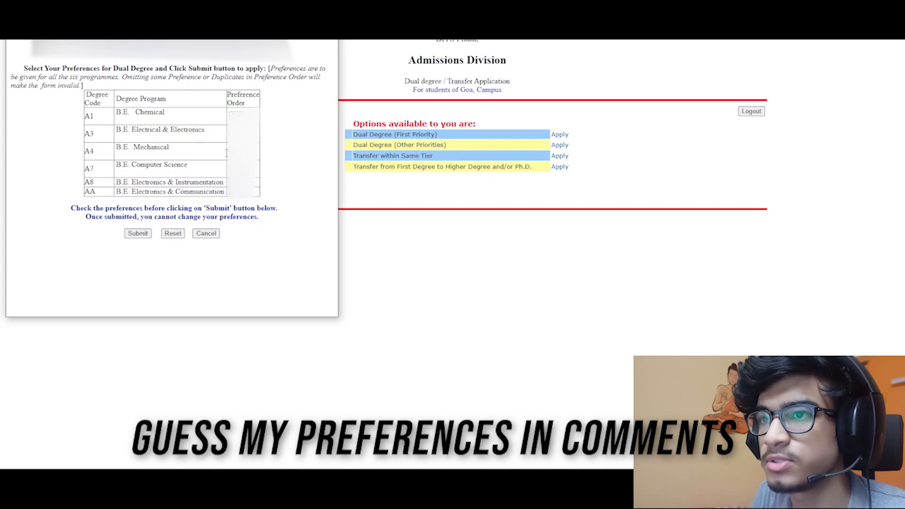
{"action": "left_click", "coordinate": [137, 232]}
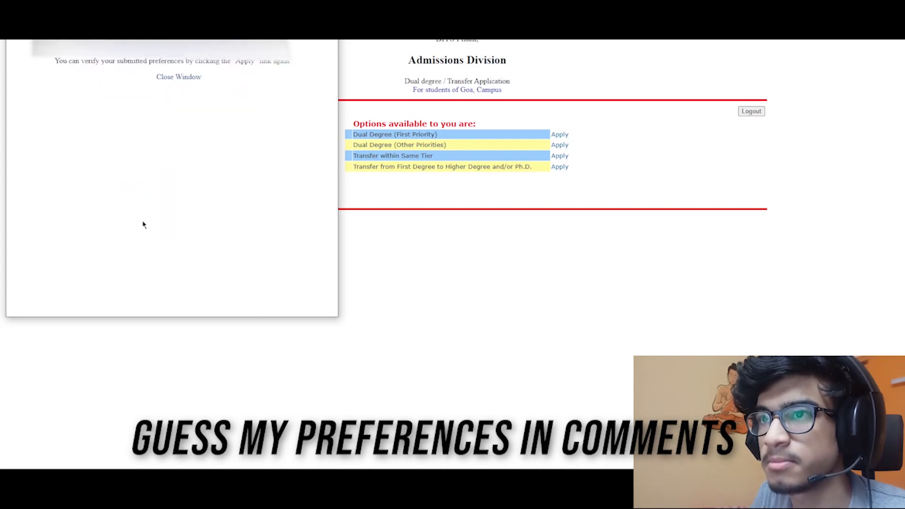
{"action": "left_click", "coordinate": [178, 76]}
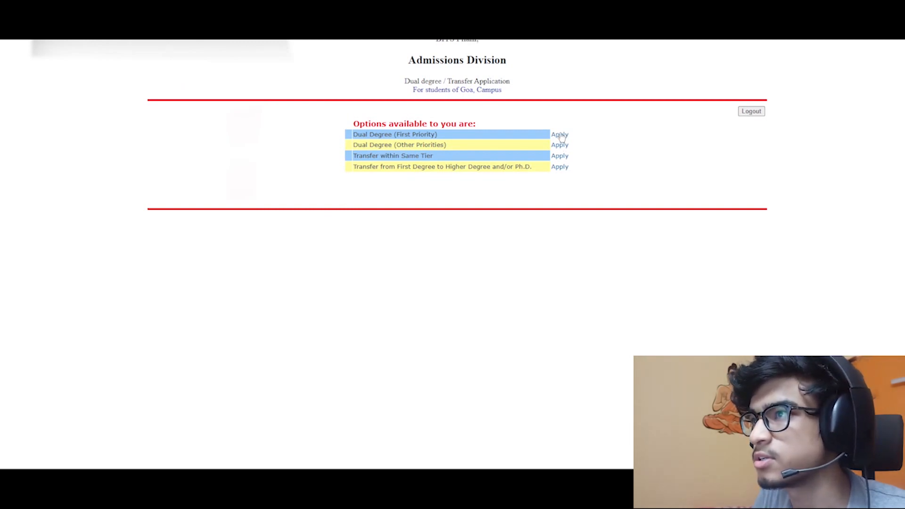
Review the submitted first-priority preferences and the change-request instructions, returning to the options list
{"action": "left_click", "coordinate": [558, 133]}
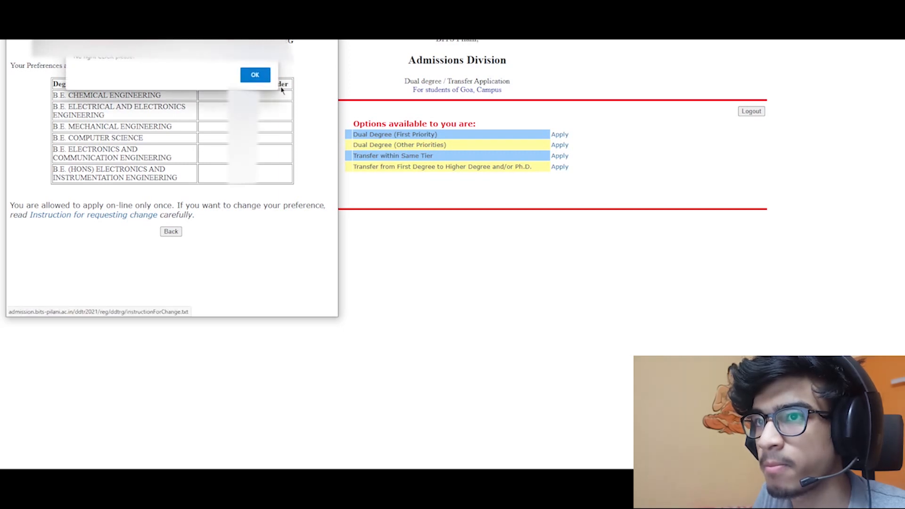
{"action": "left_click", "coordinate": [255, 74]}
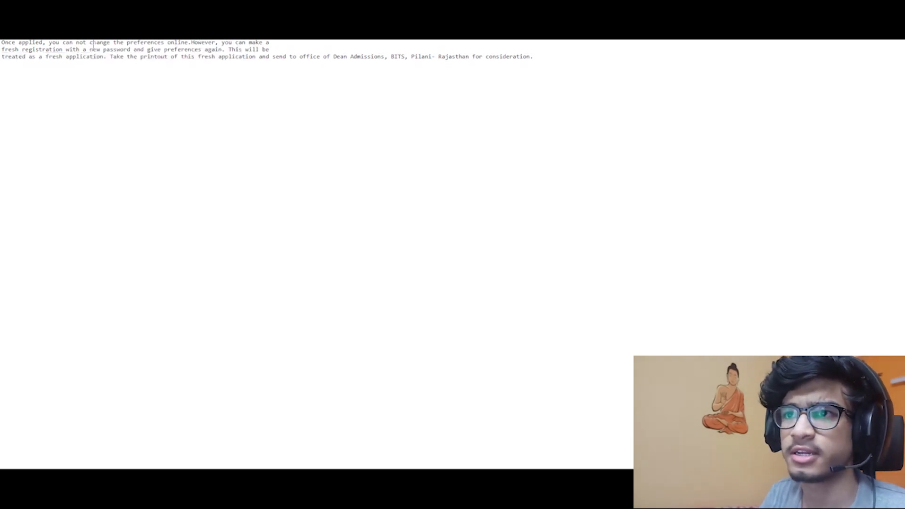
{"action": "left_click_drag", "start_coordinate": [68, 49], "coordinate": [123, 56]}
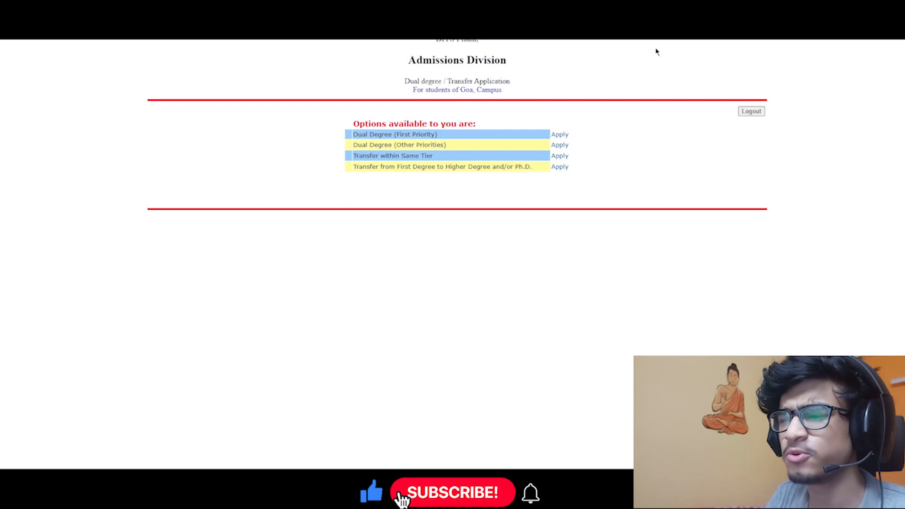
{"action": "left_click", "coordinate": [451, 492]}
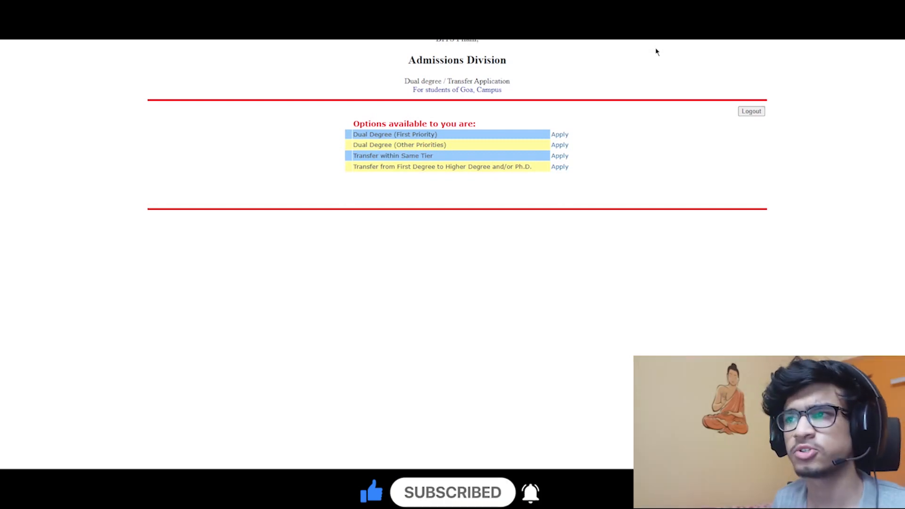
{"action": "mouse_move", "coordinate": [615, 133]}
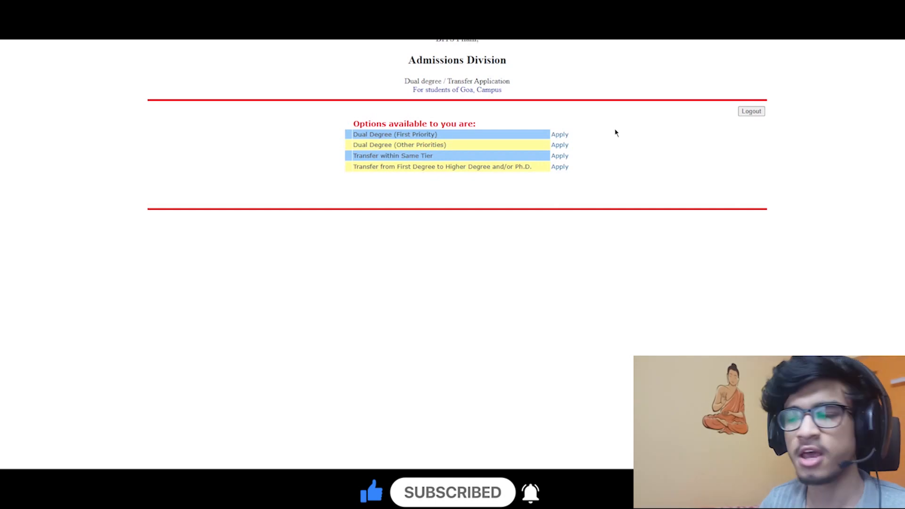
{"action": "mouse_move", "coordinate": [546, 160]}
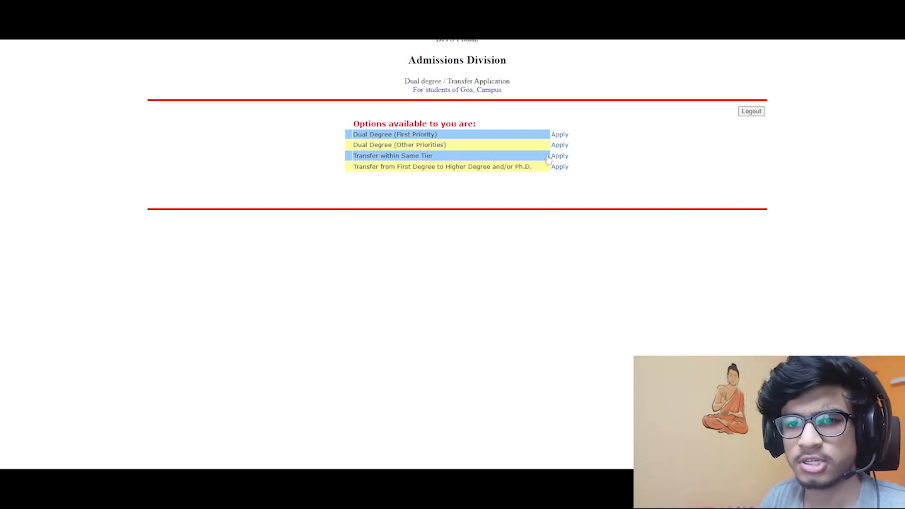
{"action": "mouse_move", "coordinate": [558, 156]}
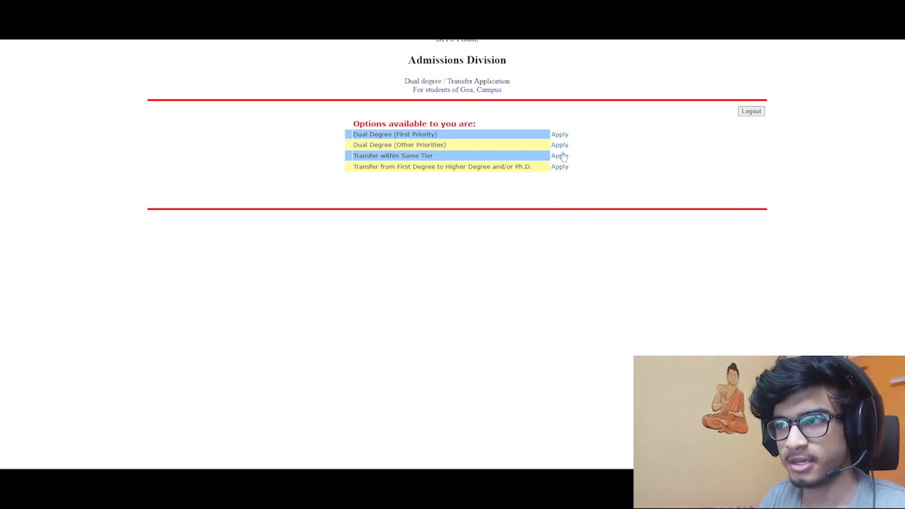
{"action": "mouse_move", "coordinate": [574, 191]}
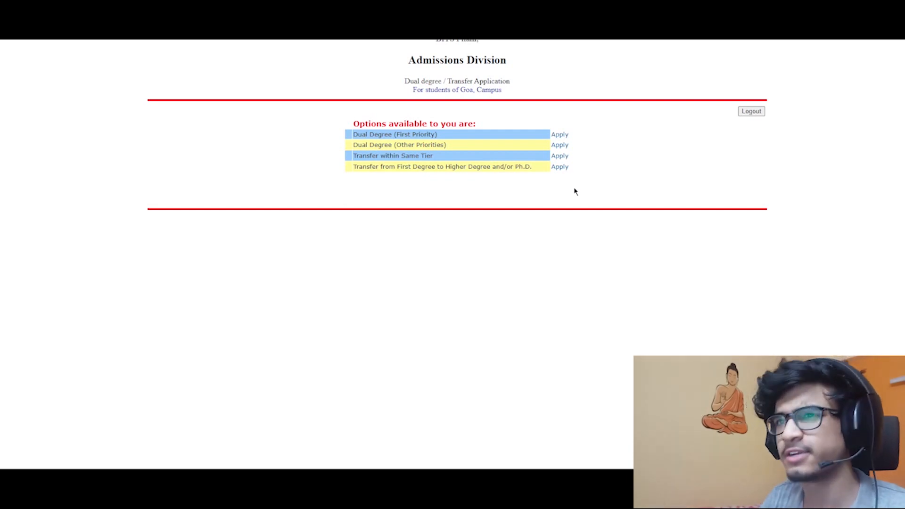